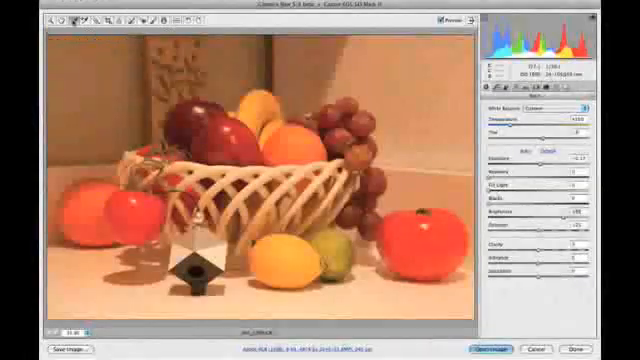
Set a neutral white balance by sampling the SpyderCube's grey face with the White Balance tool.
left_click(62, 25)
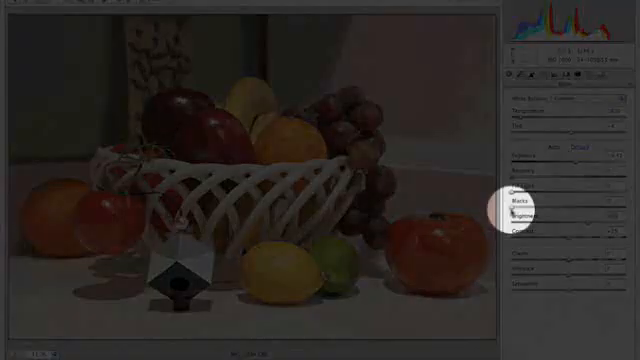
Drag the Blacks slider slightly right in the Basic panel to deepen the shadows.
left_click_drag(565, 218, 575, 218)
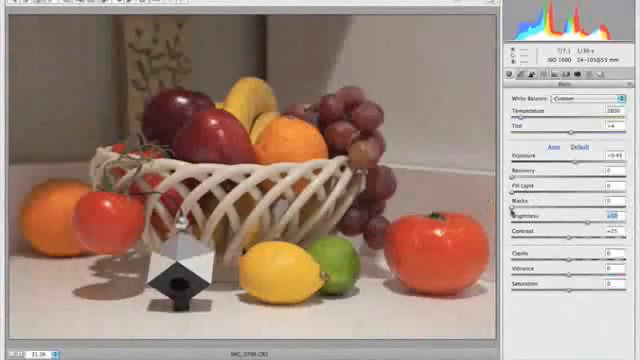